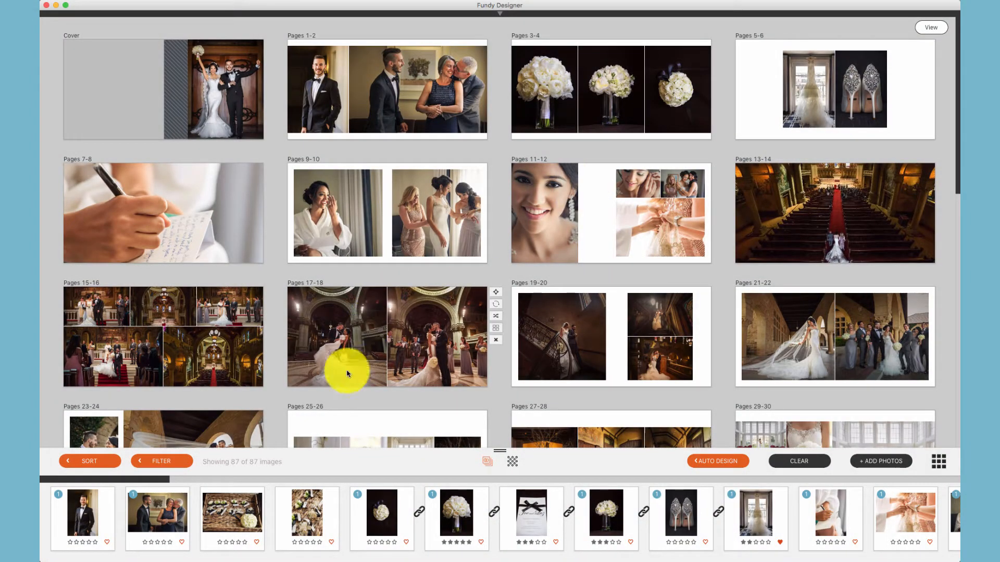
Sort the photo tray by rating, then re-sort it by story
left_click(88, 461)
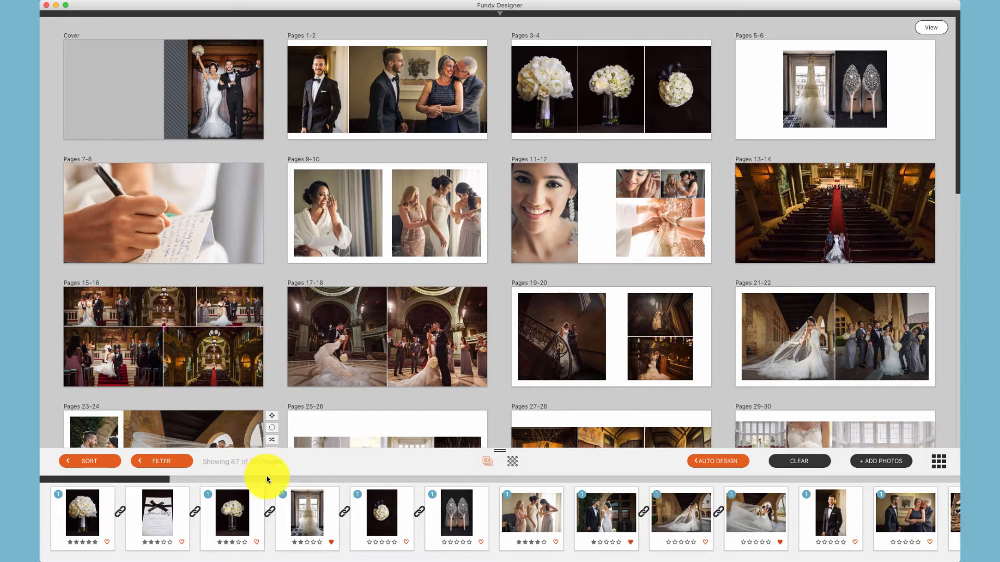
left_click(90, 461)
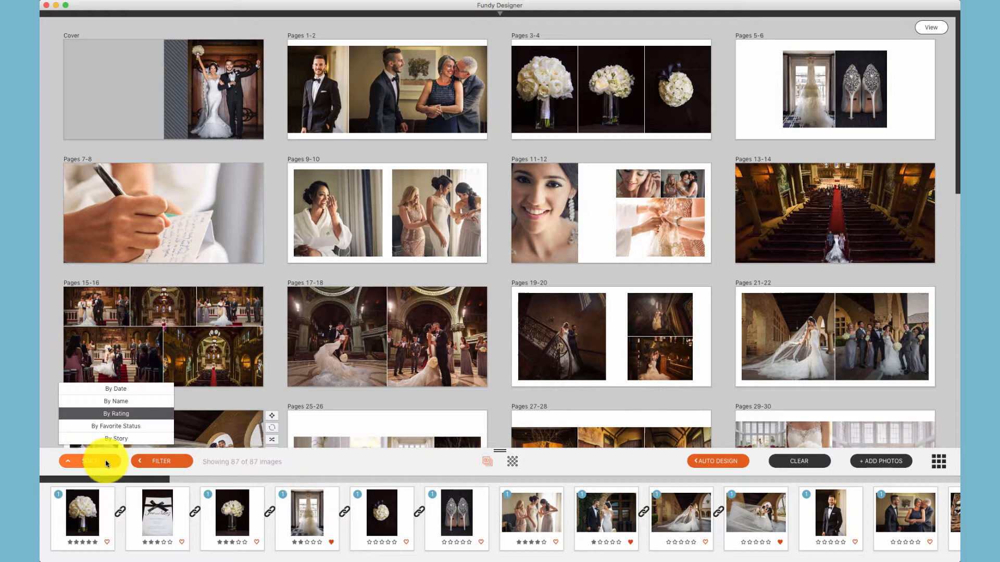
left_click(116, 401)
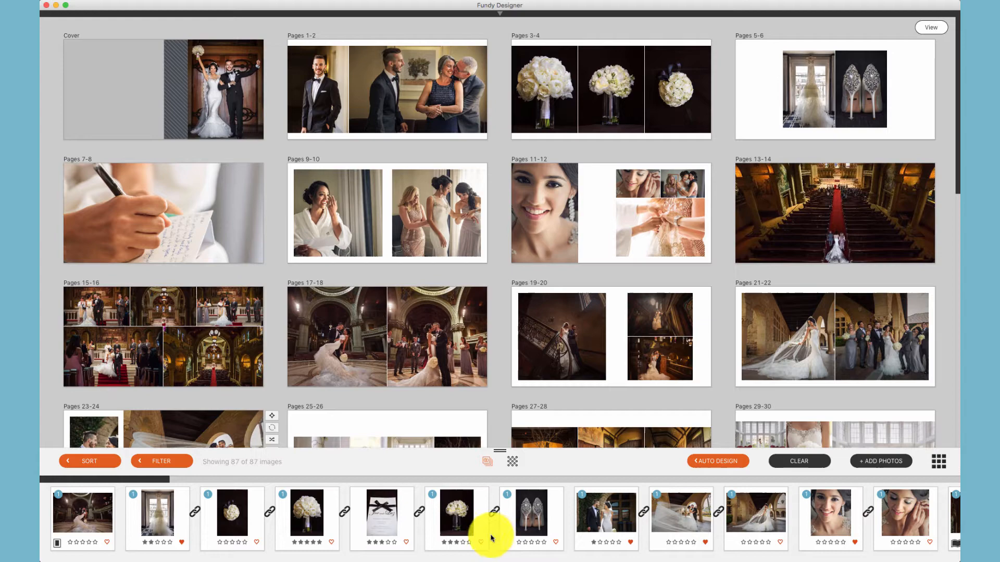
mouse_move(956, 504)
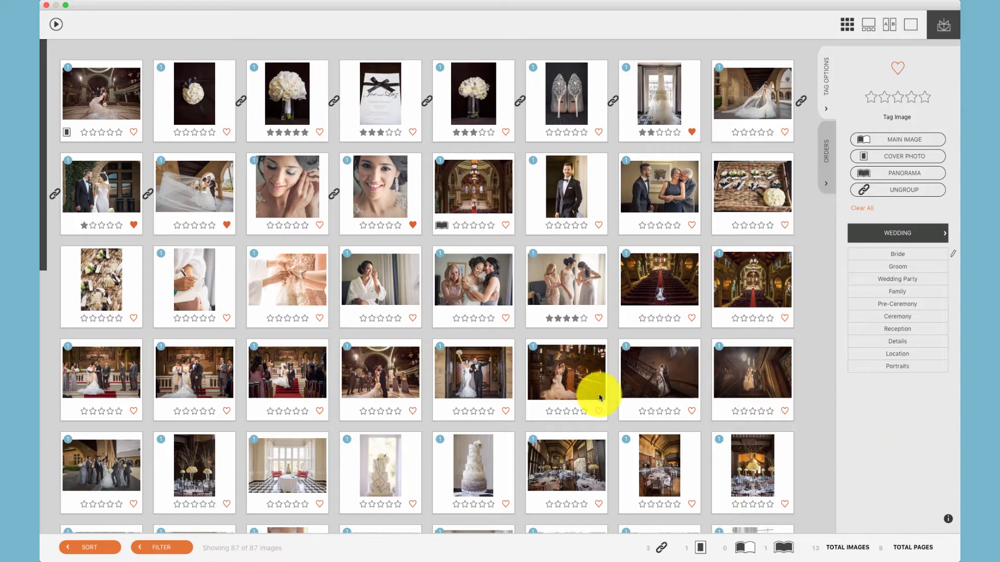
Order all 87 photos in the image browser grid by story
left_click(90, 547)
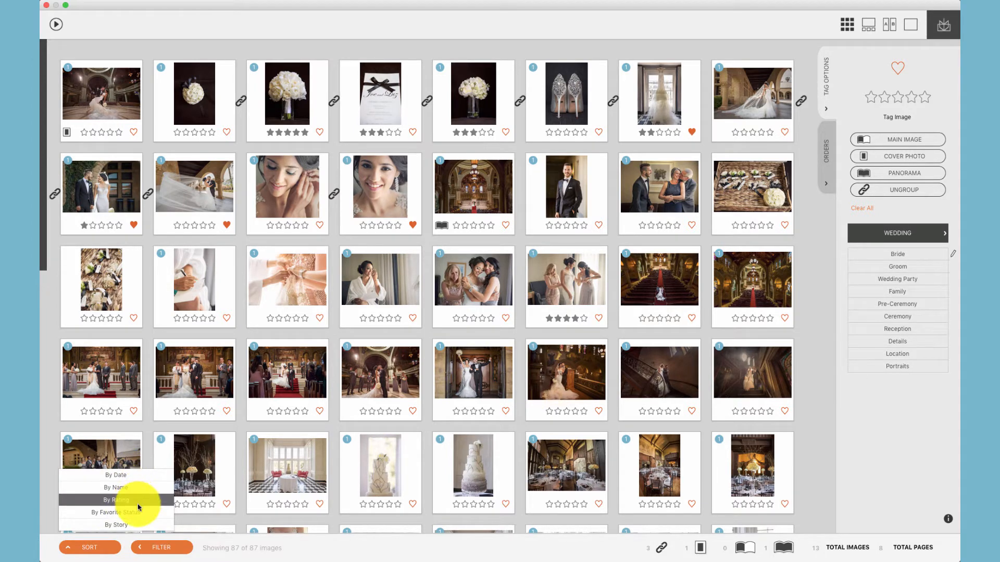
mouse_move(117, 525)
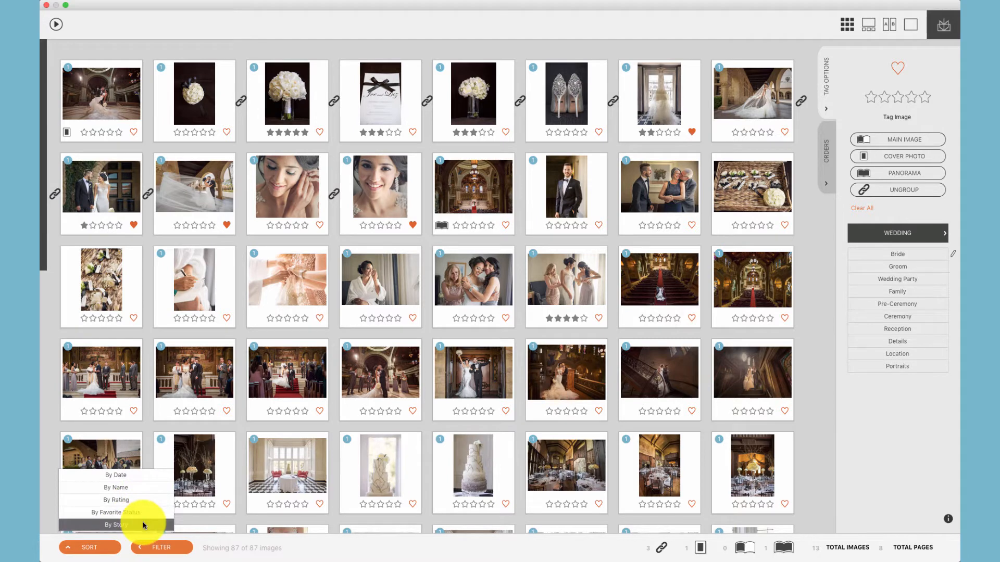
left_click(116, 525)
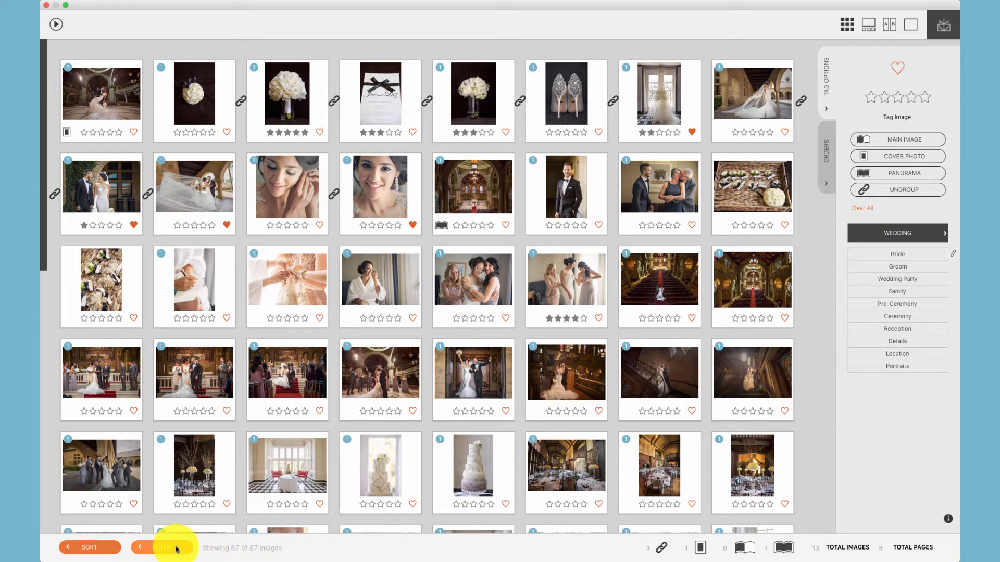
Try five- and four-star filters, then keep only Cover Photo, Main Image, Panorama and Groups images
left_click(161, 547)
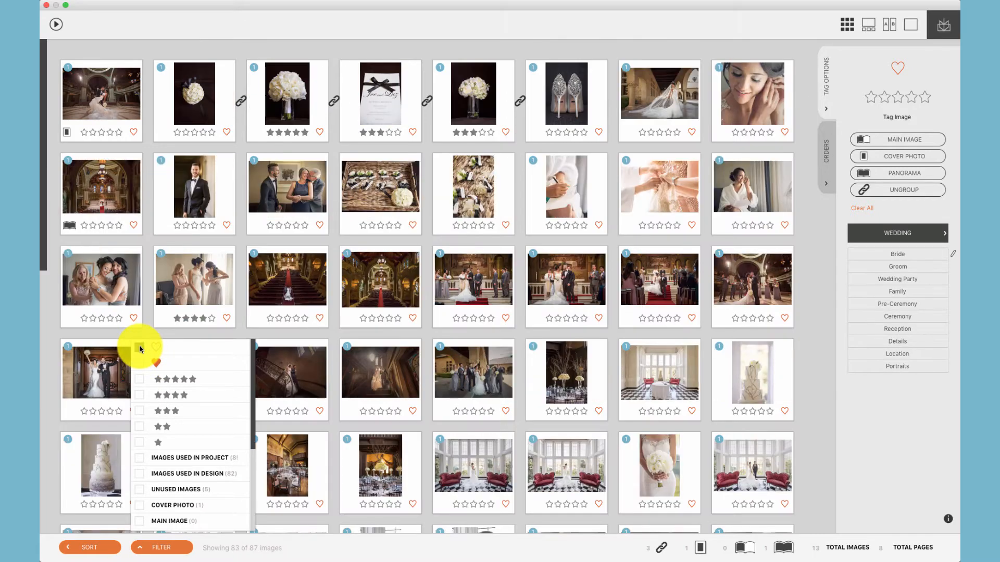
left_click(138, 395)
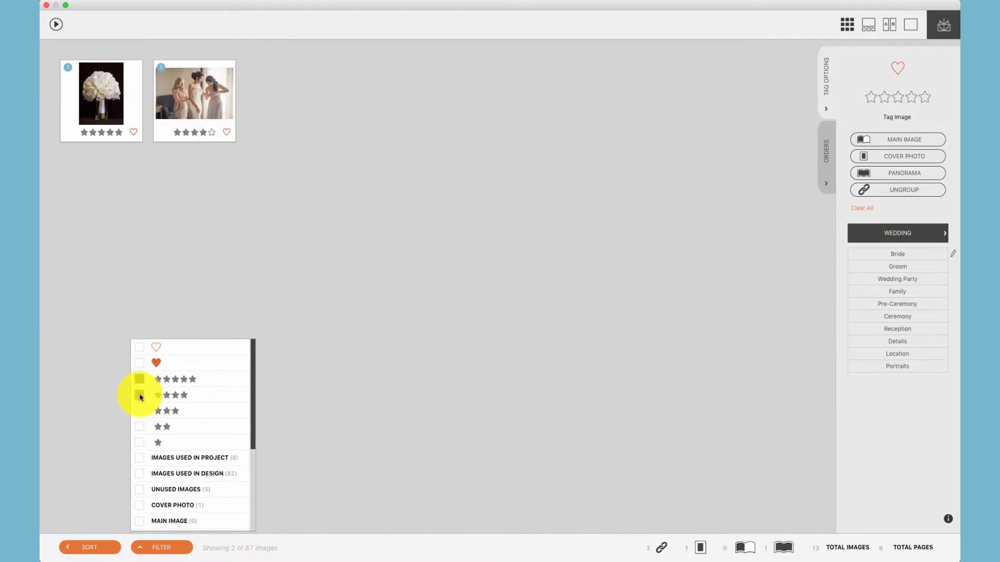
left_click(138, 395)
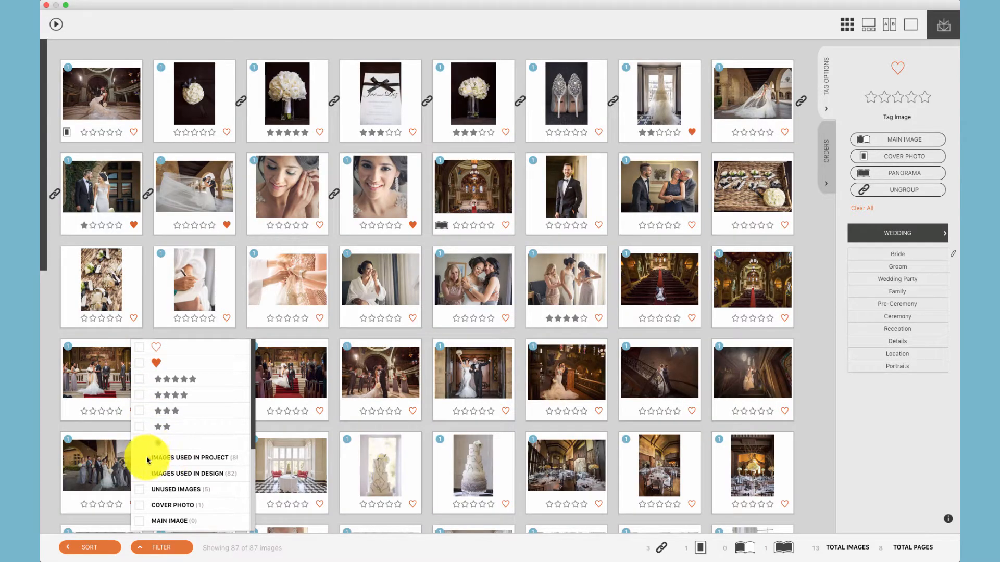
left_click(139, 459)
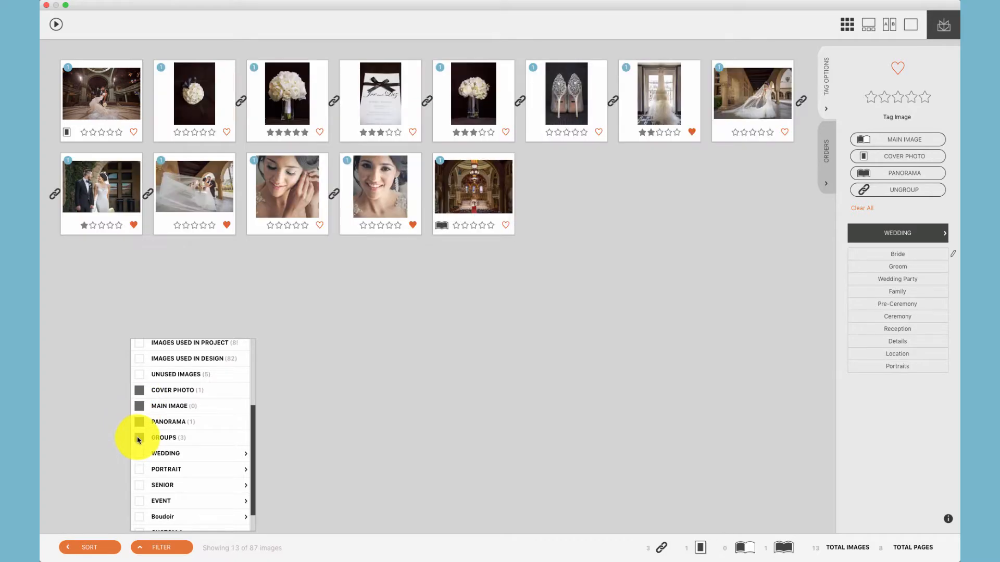
left_click(140, 437)
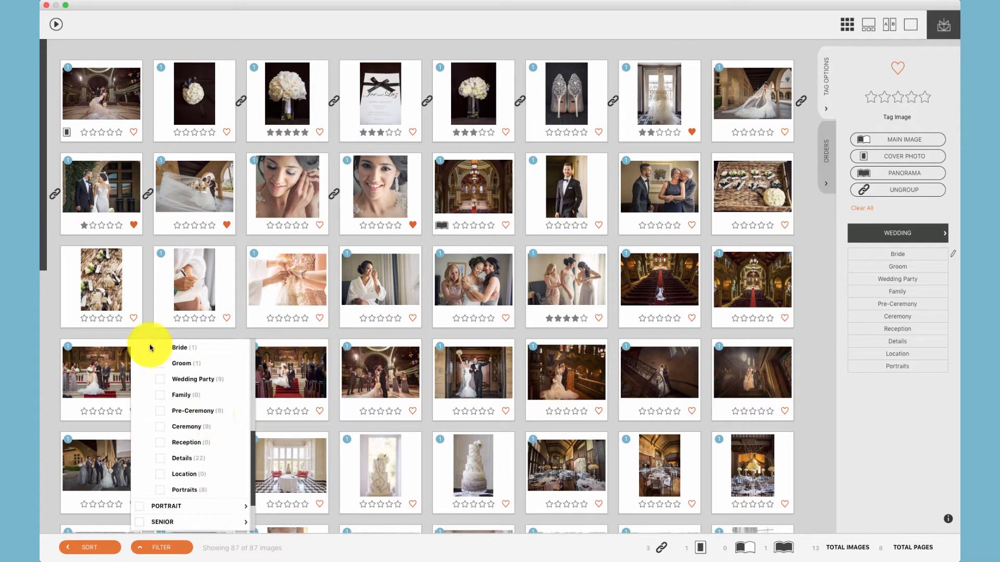
Filter by the Wedding keywords Bride and Groom before settling on Details
left_click(161, 379)
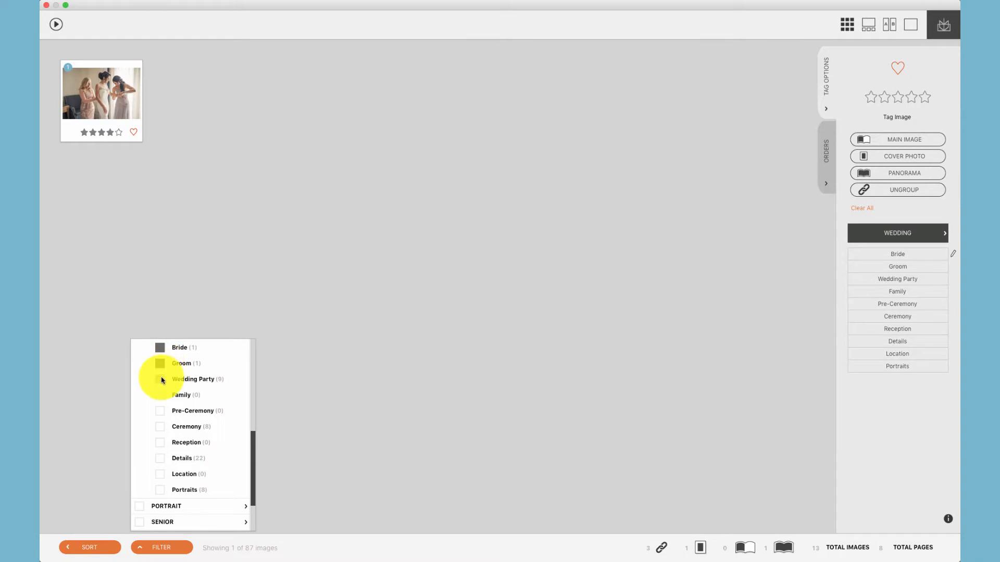
left_click(160, 458)
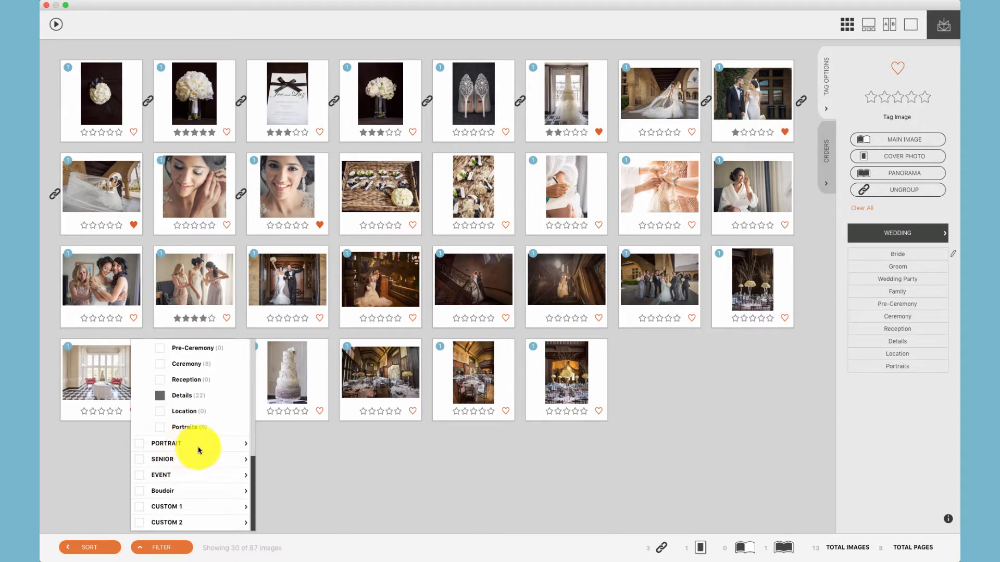
mouse_move(179, 475)
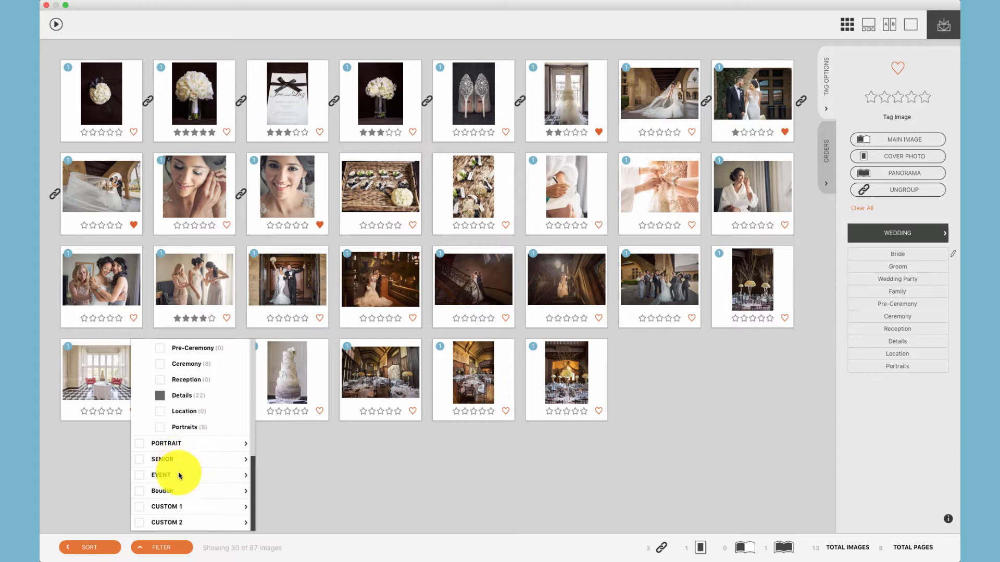
mouse_move(195, 509)
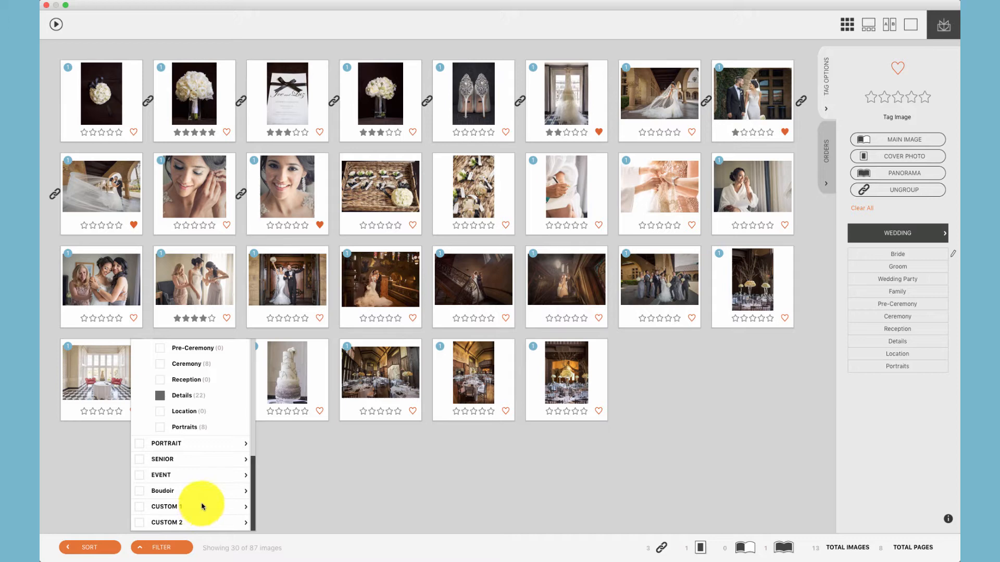
mouse_move(223, 415)
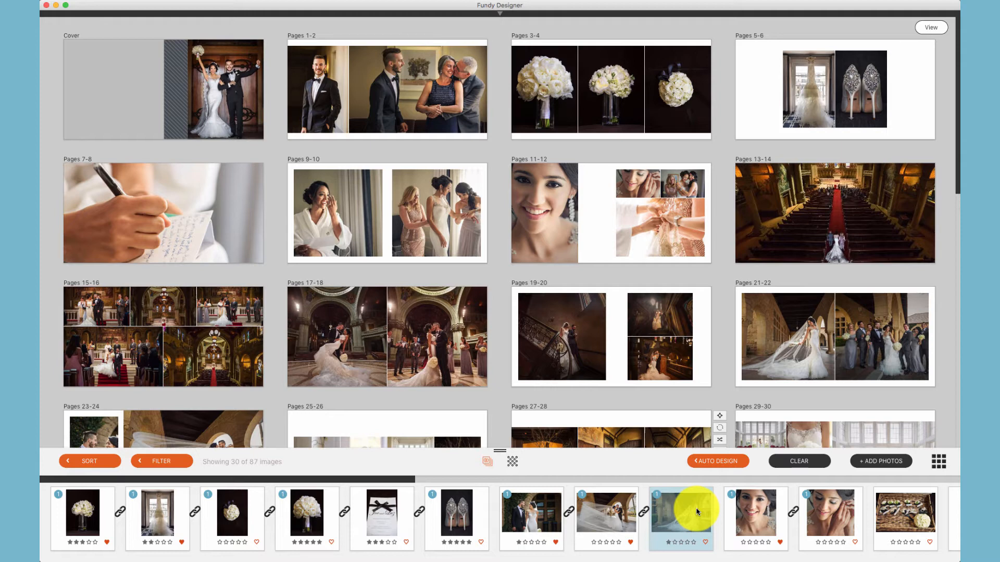
Rate the veil photo five stars and pick a grid photo for tagging
left_click(692, 542)
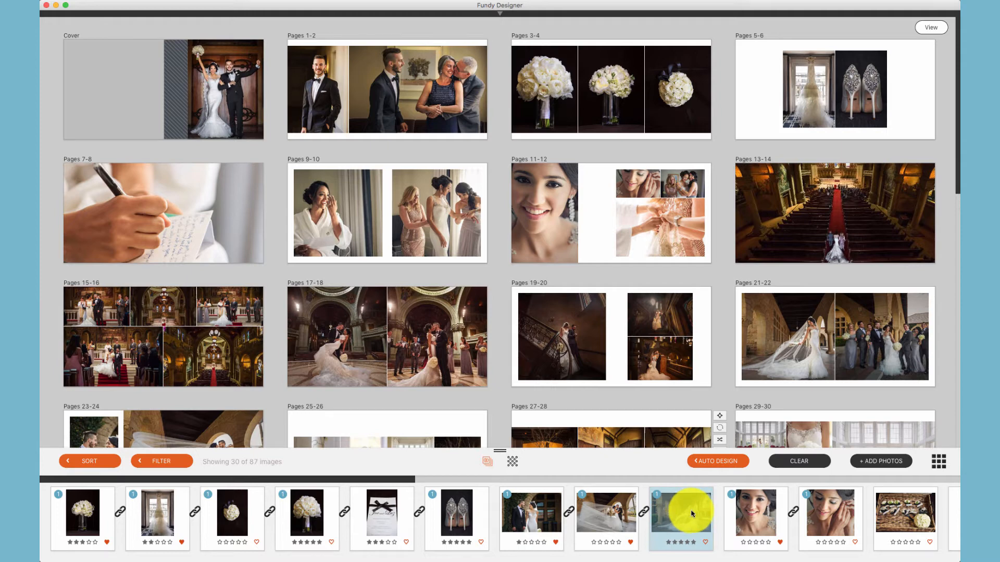
mouse_move(682, 514)
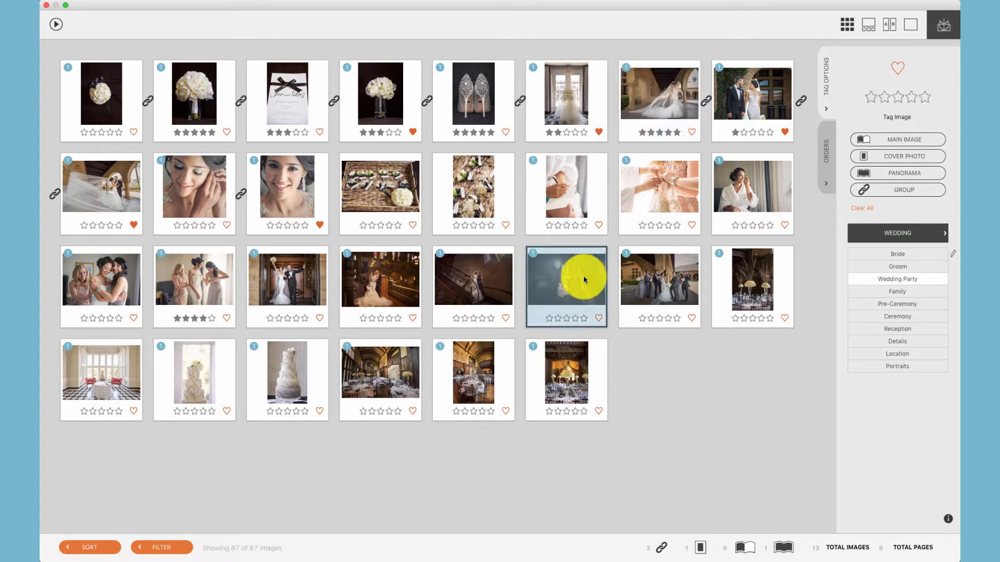
left_click(581, 319)
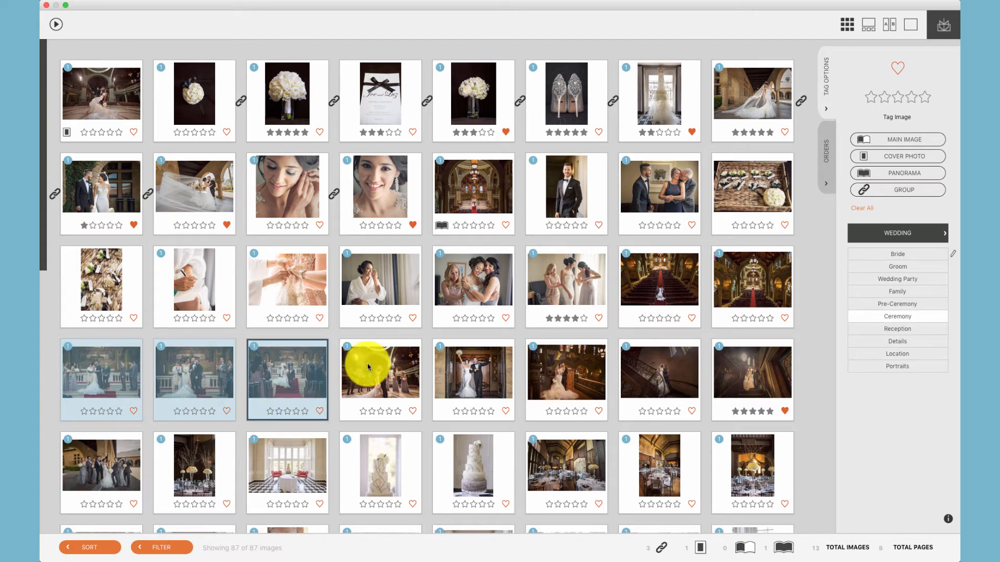
Group the three altar photos and set the first as the group's main image
left_click(897, 190)
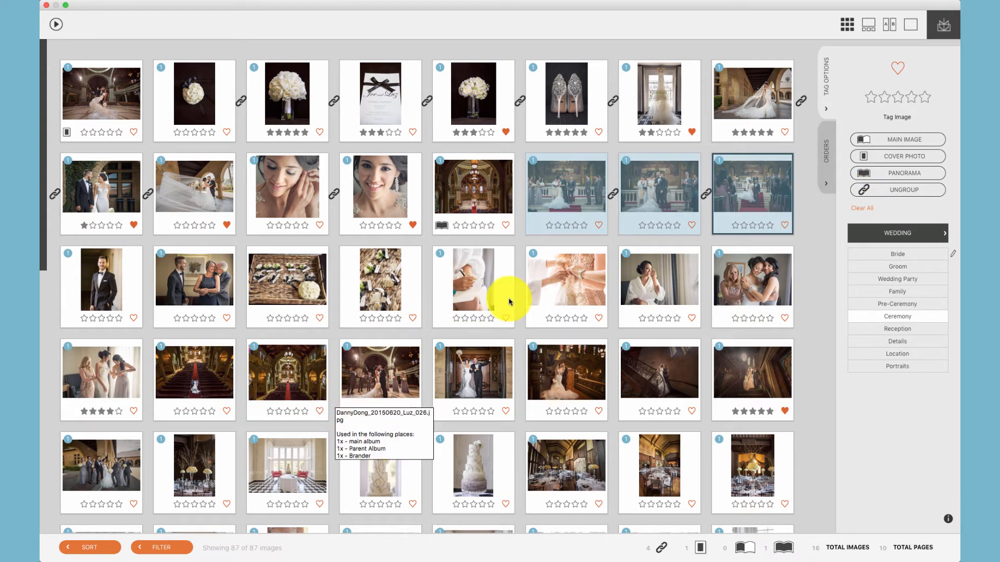
mouse_move(627, 201)
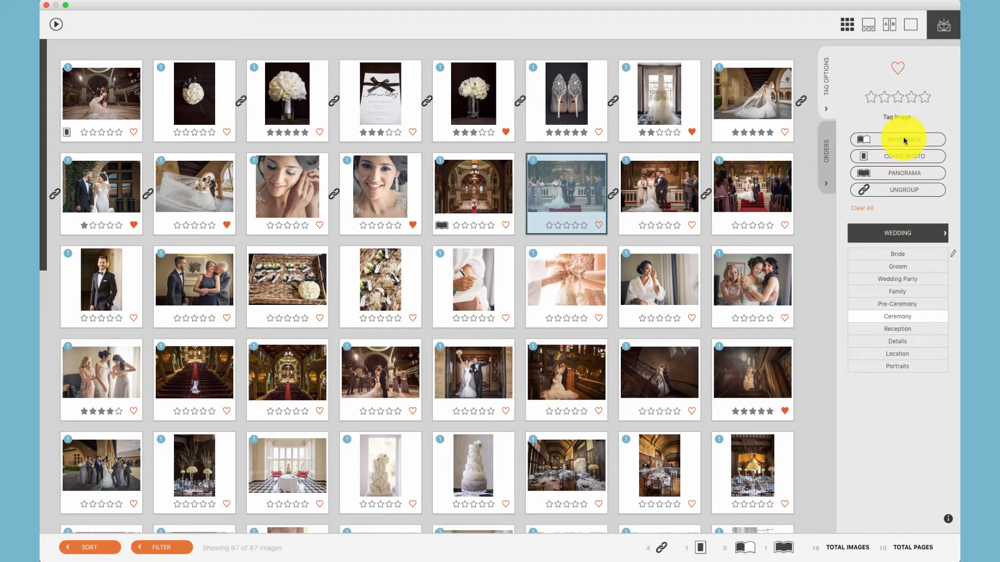
left_click(902, 139)
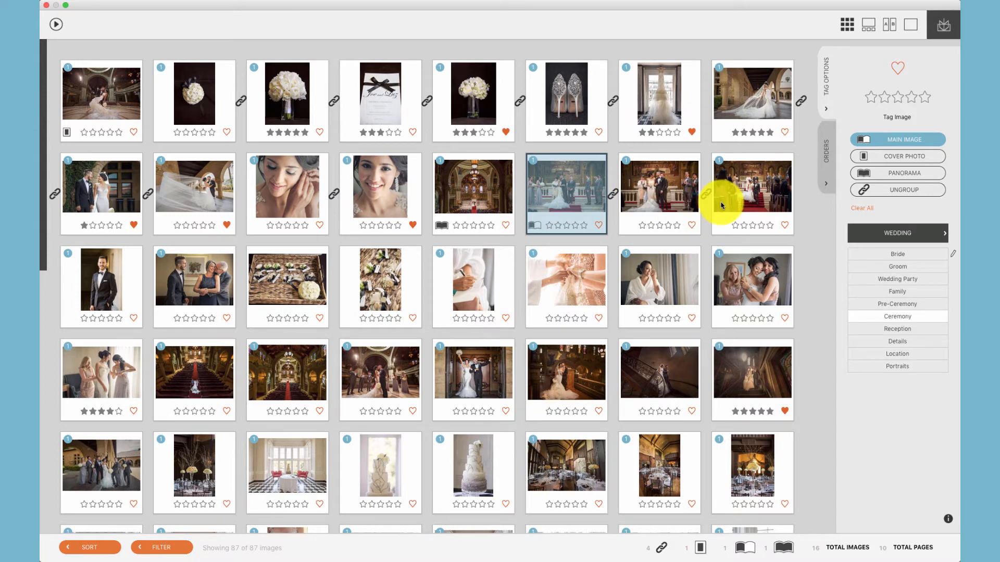
mouse_move(698, 198)
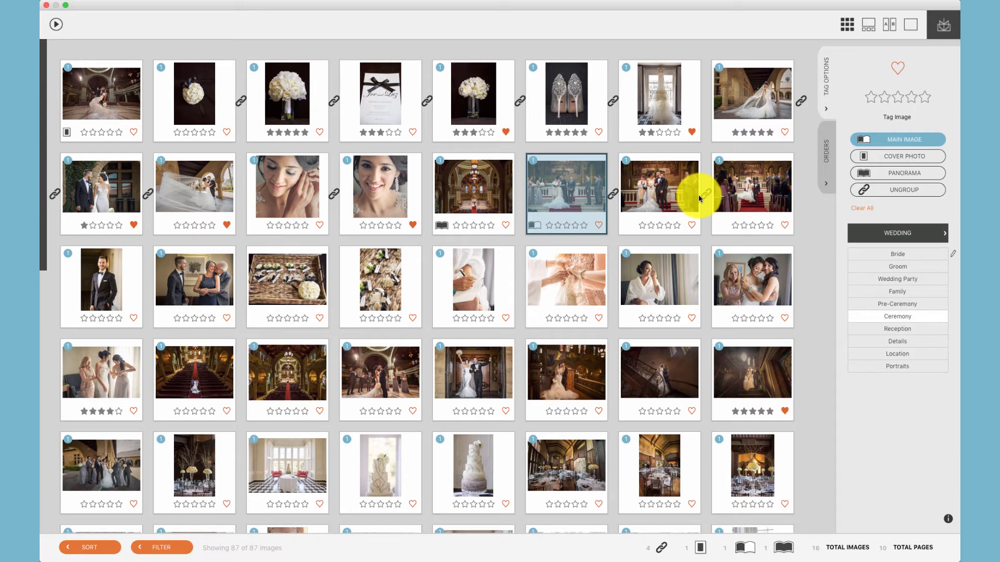
mouse_move(556, 190)
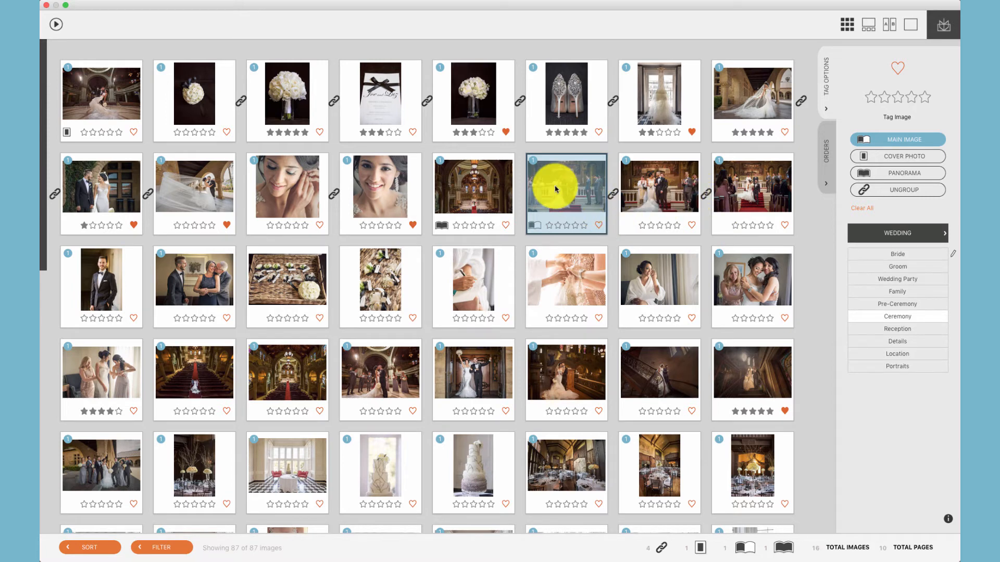
mouse_move(555, 189)
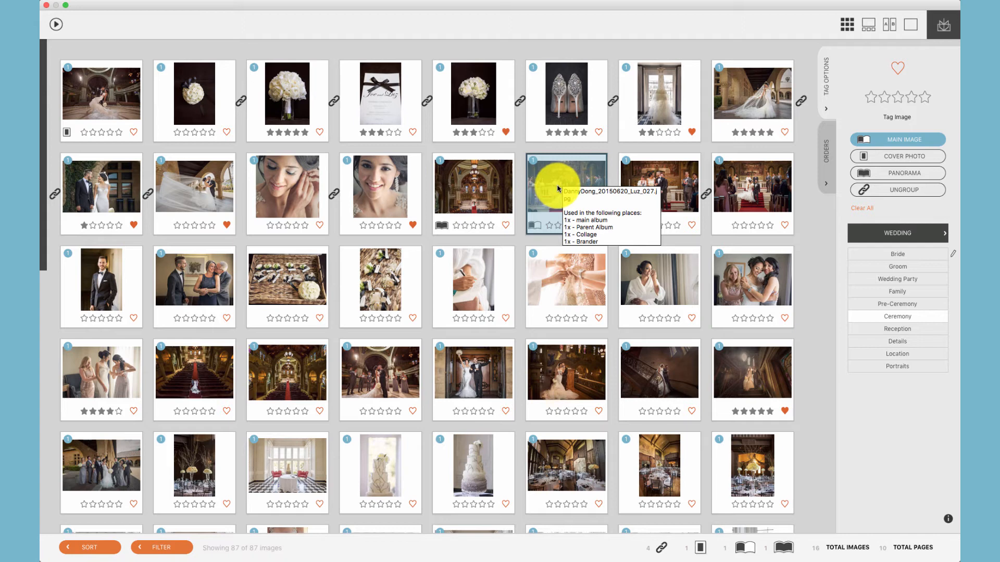
mouse_move(491, 226)
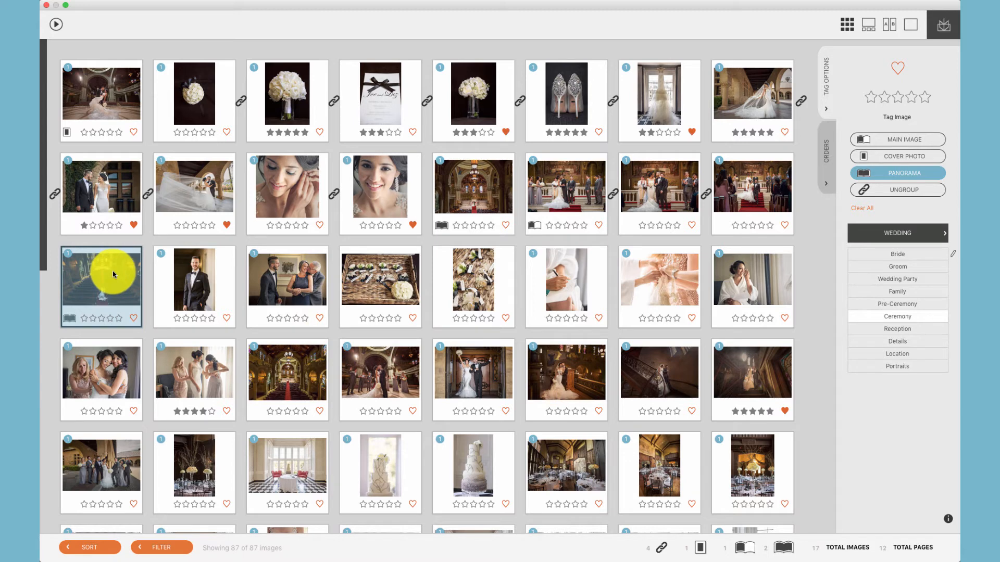
mouse_move(115, 274)
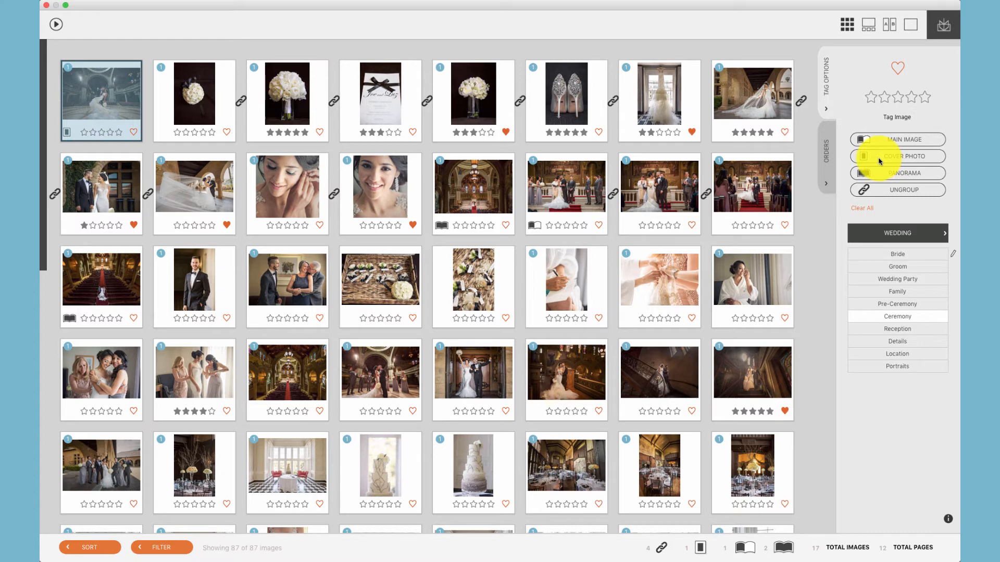
Mark the opening bride portrait as the album's cover photo
left_click(897, 155)
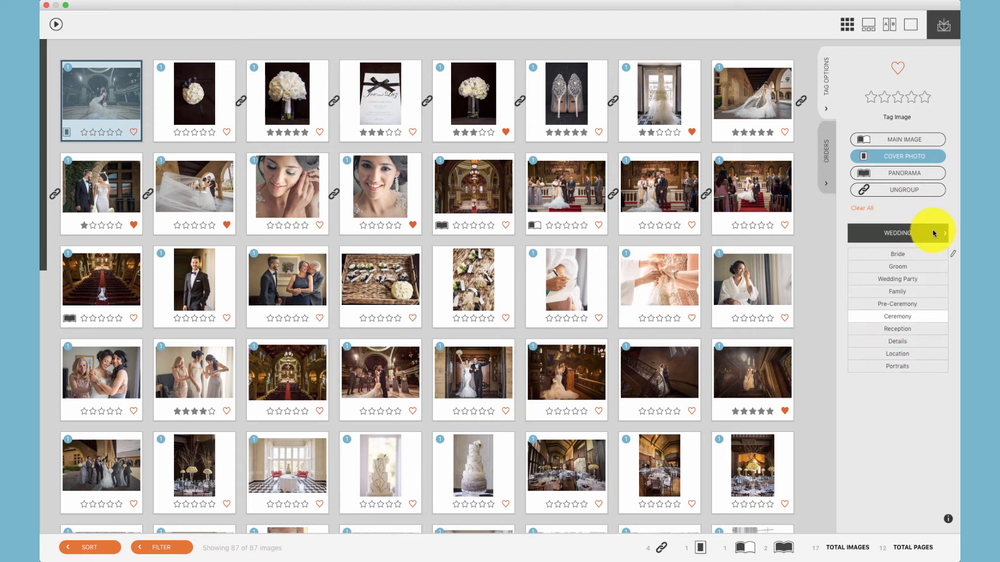
Enter edit mode on the Wedding keyword list so Bride can be renamed
left_click(944, 232)
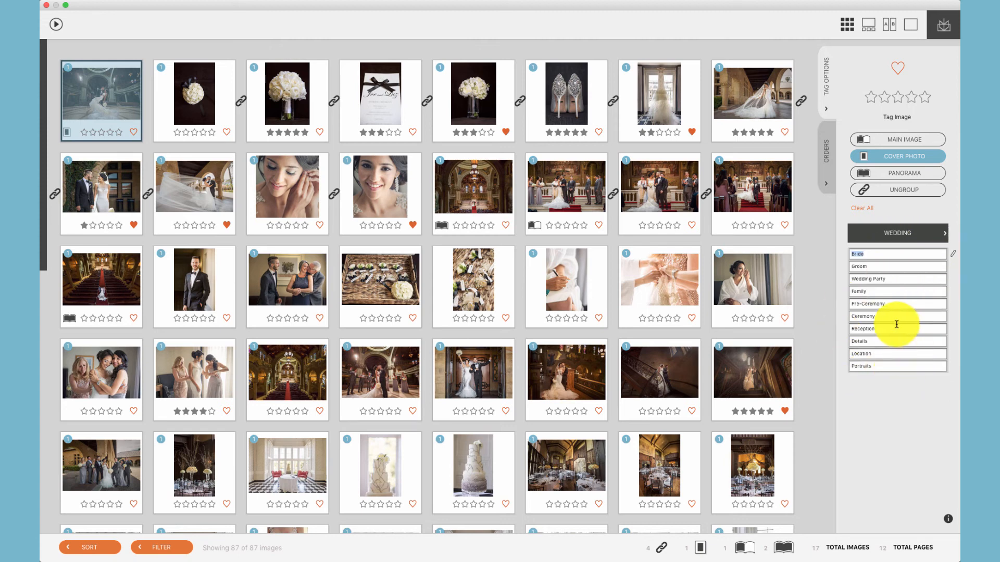
mouse_move(888, 352)
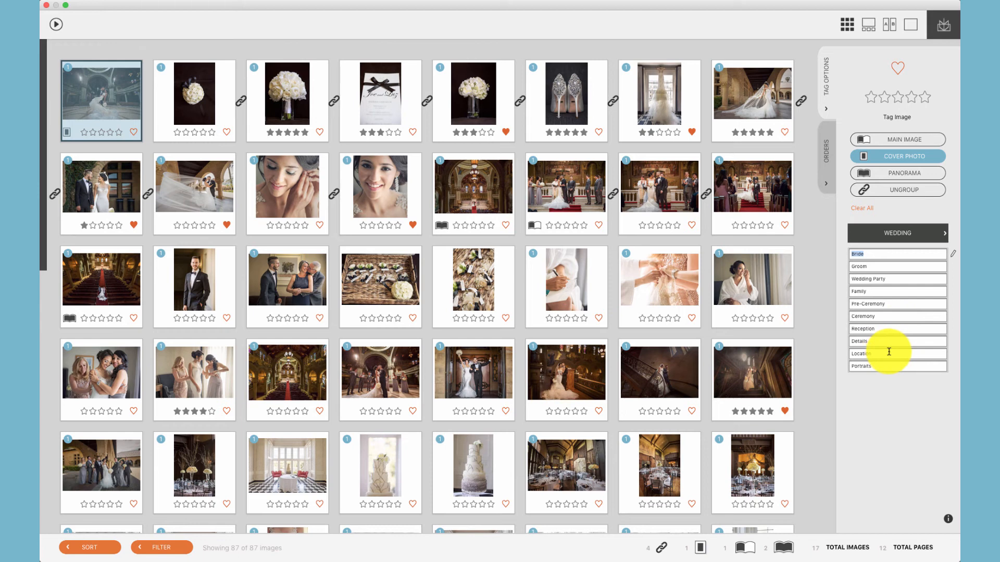
mouse_move(882, 350)
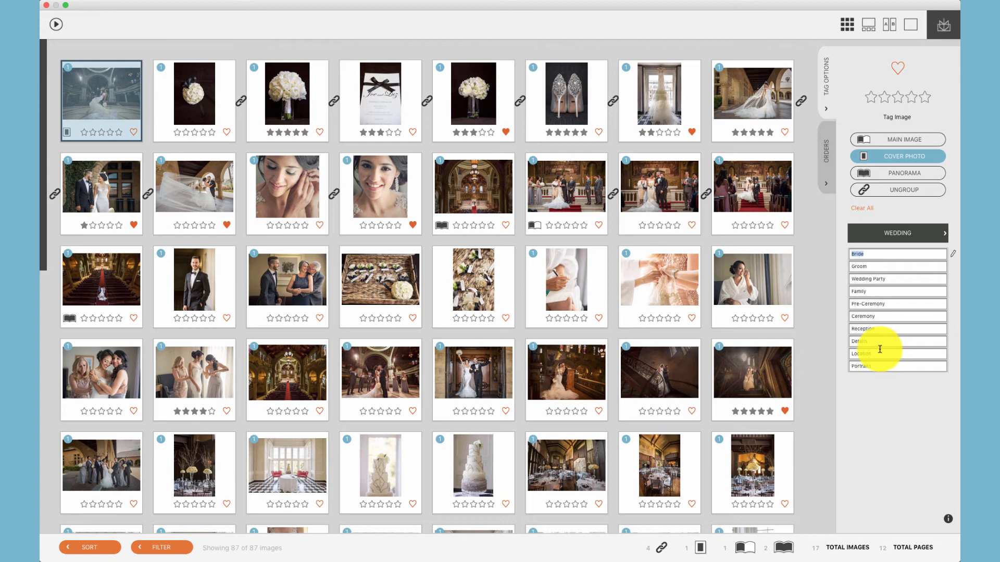
mouse_move(879, 349)
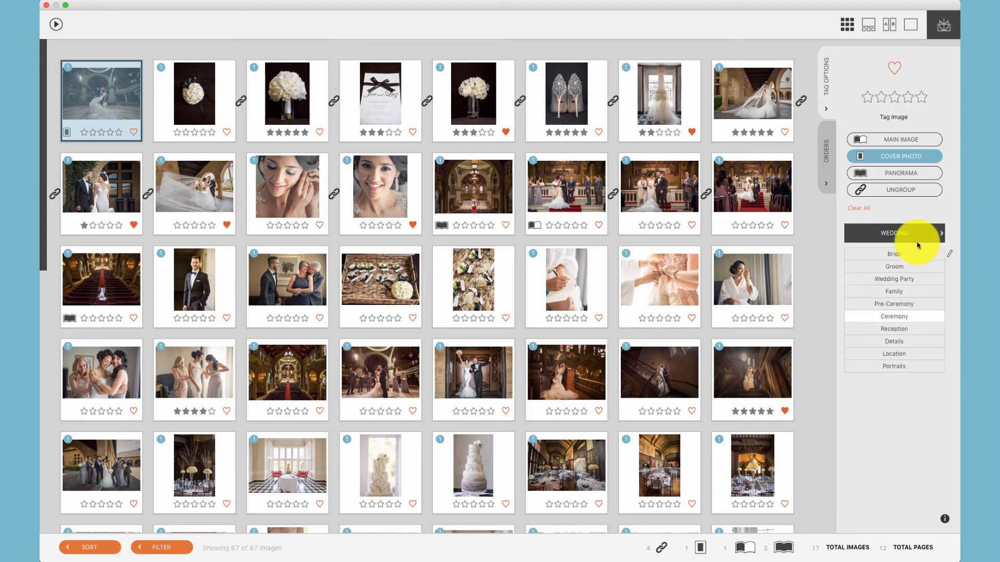
Close keyword editing, tag the bride portrait Wedding Party and the banquet hall photo Details
left_click(566, 379)
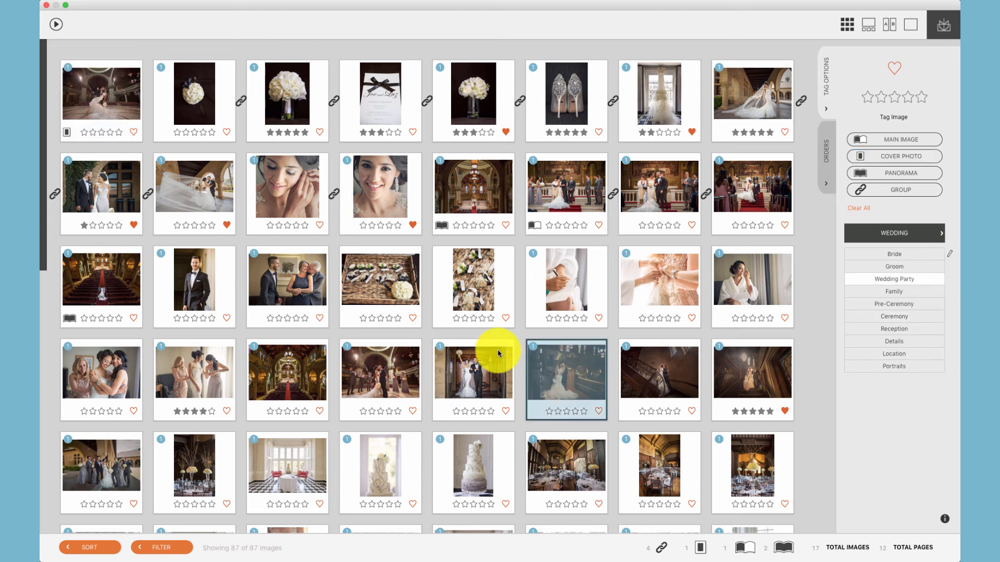
left_click(287, 371)
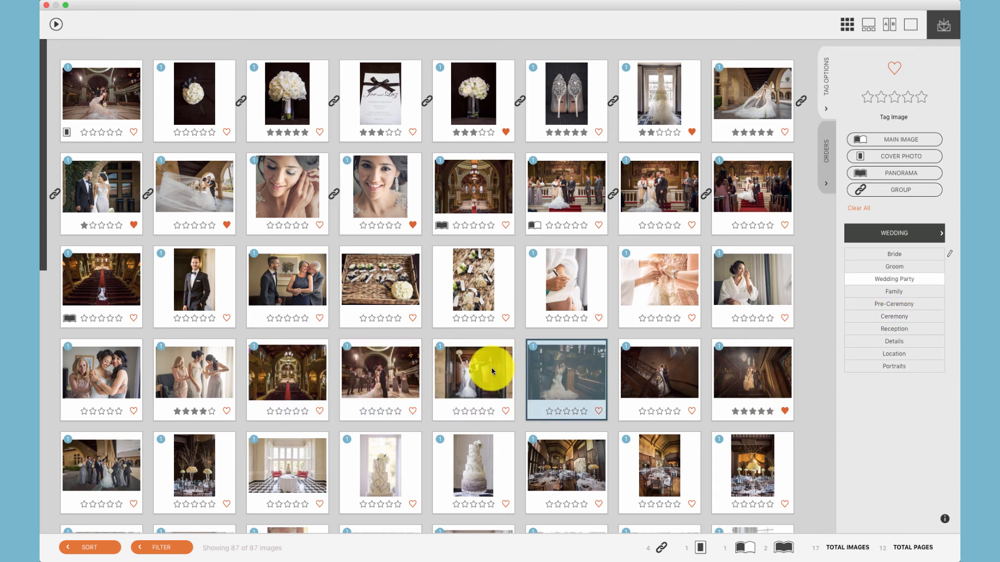
left_click(473, 378)
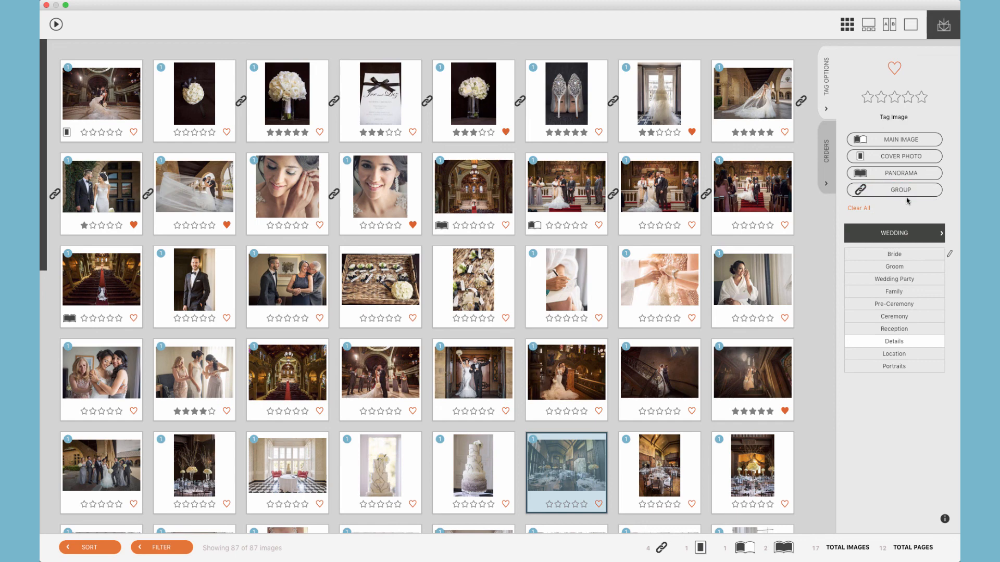
mouse_move(851, 303)
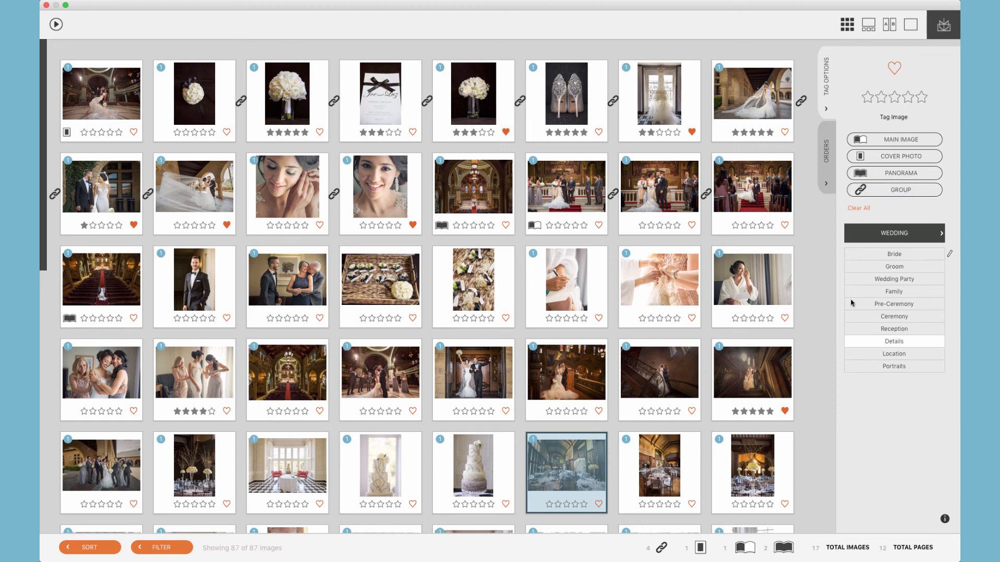
mouse_move(905, 428)
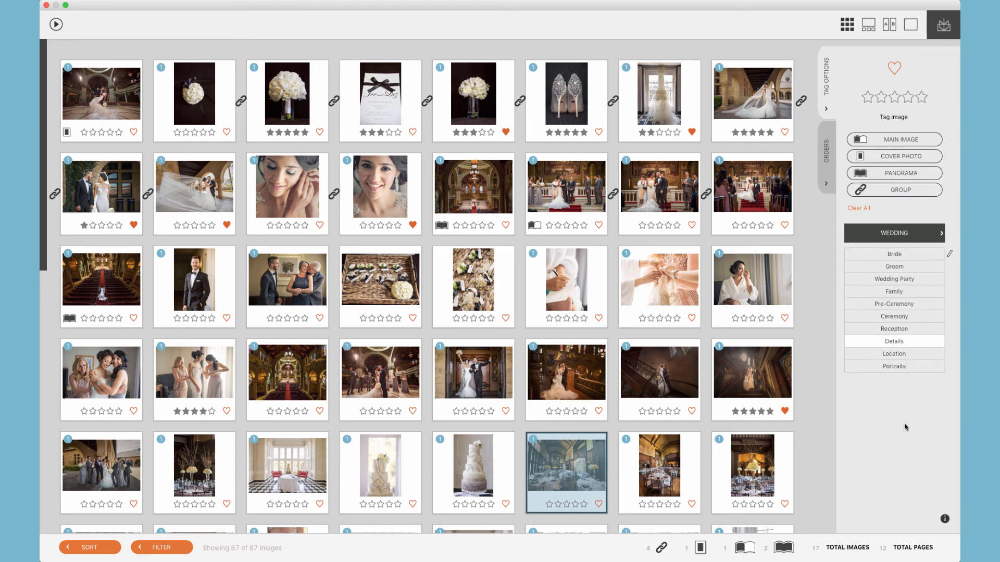